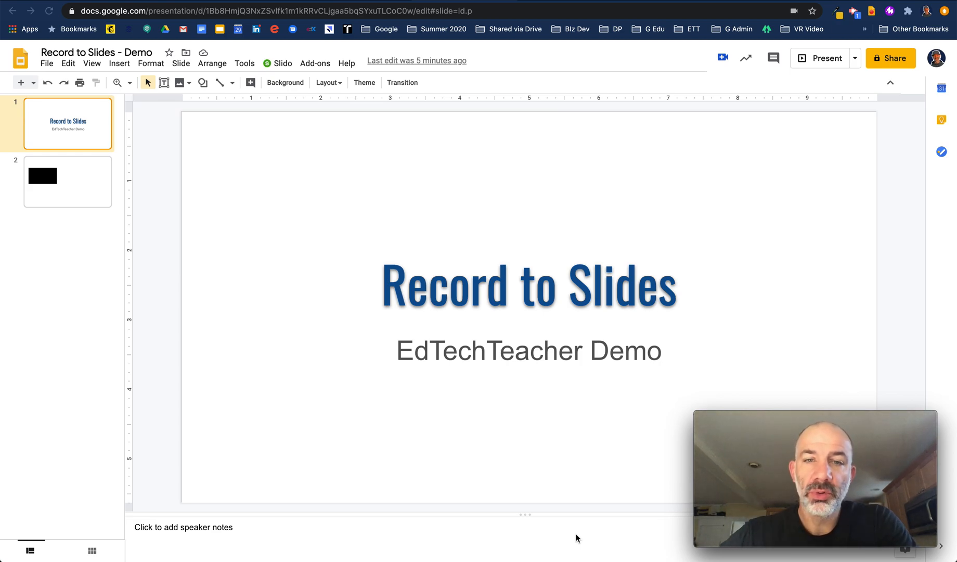
mouse_move(640, 35)
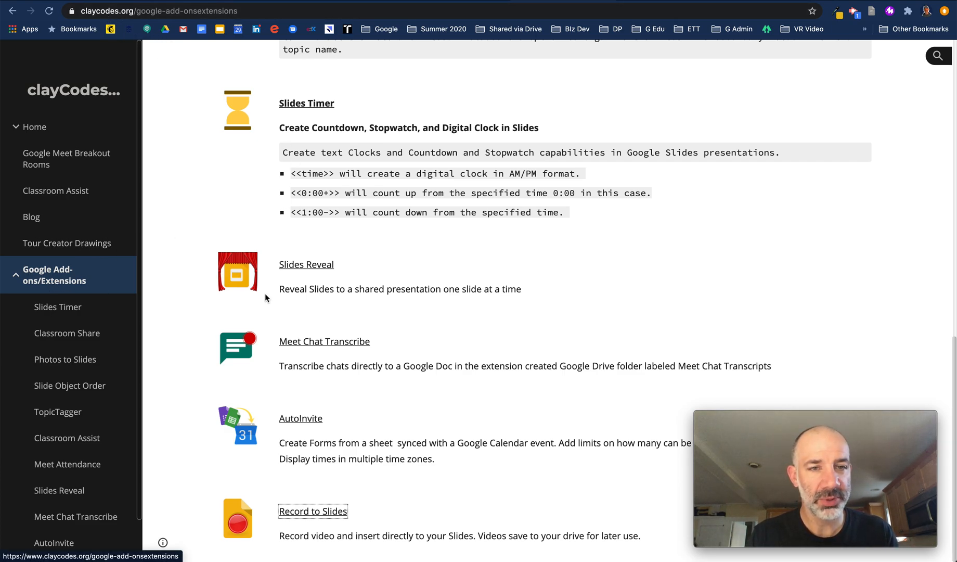
mouse_move(293, 526)
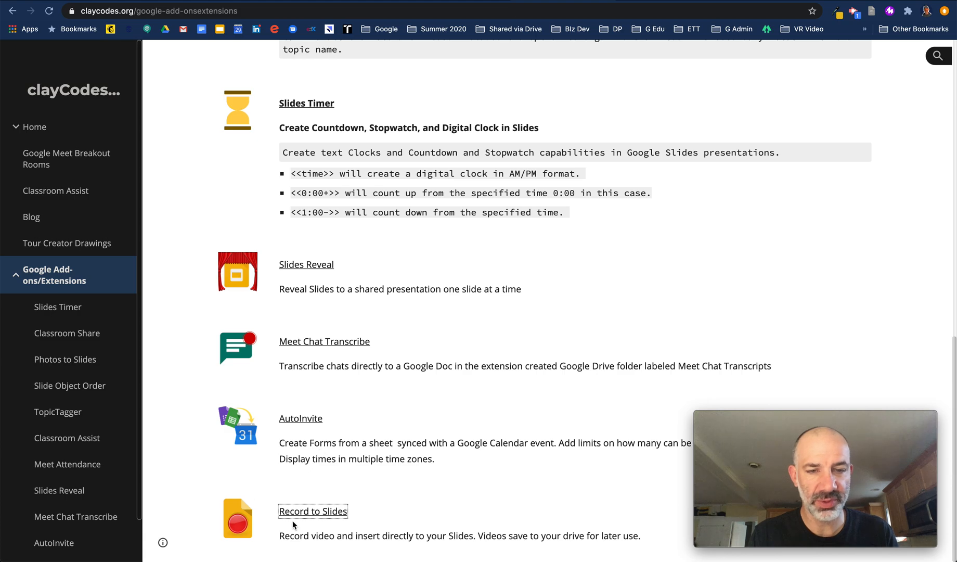
- Open the Record to Slides extension's Chrome Web Store listing by claycodes.org
left_click(313, 511)
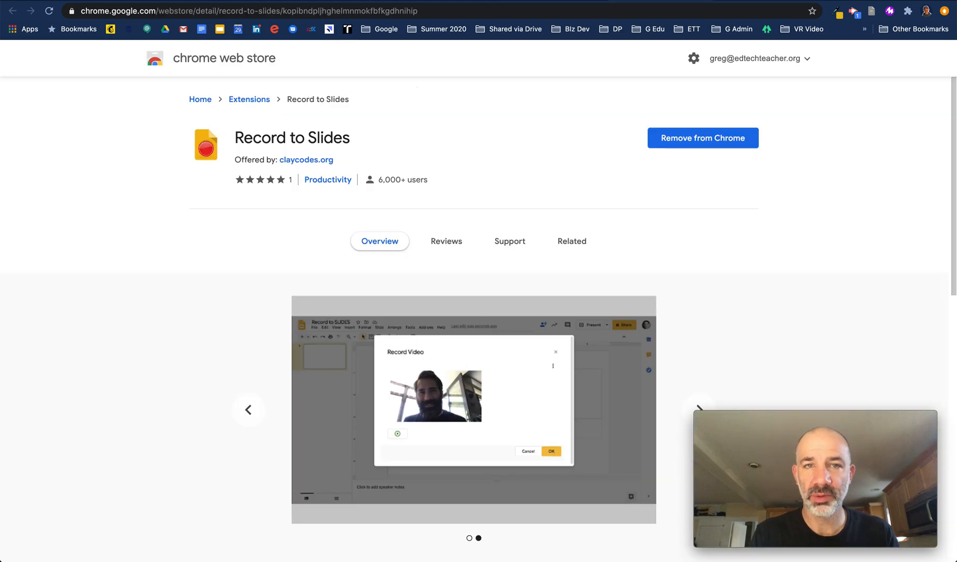
mouse_move(538, 169)
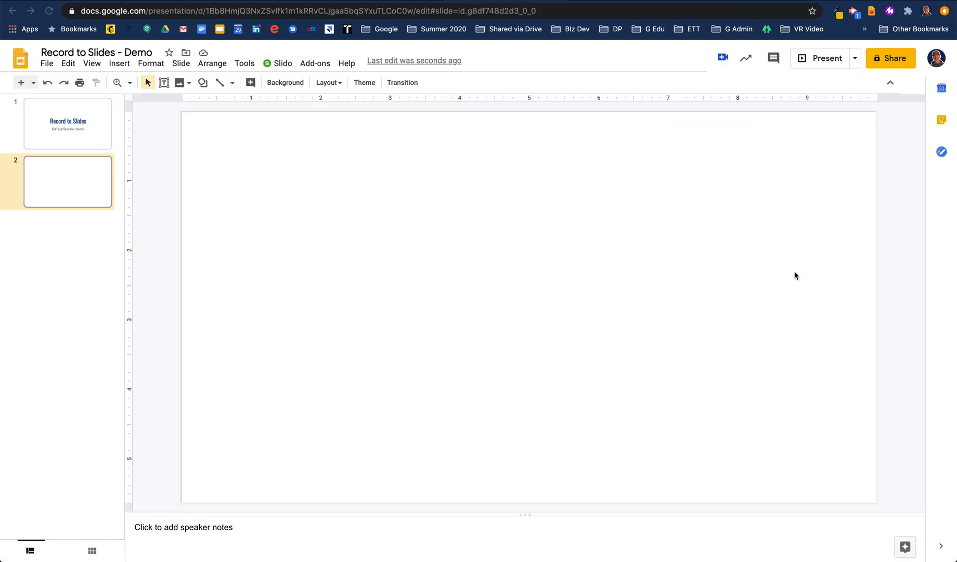
mouse_move(872, 17)
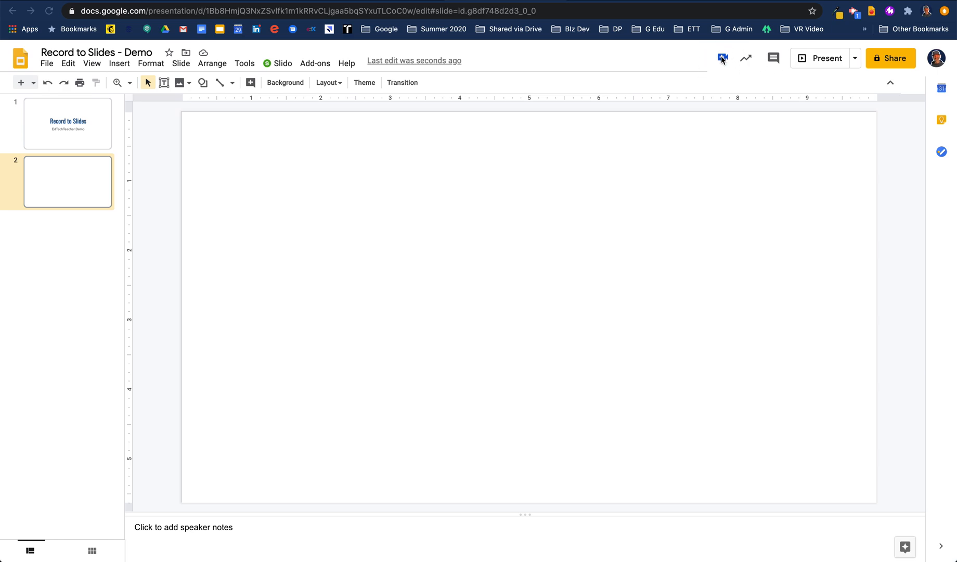
- Record a short webcam welcome clip with the Record to Slides camera tool
left_click(723, 58)
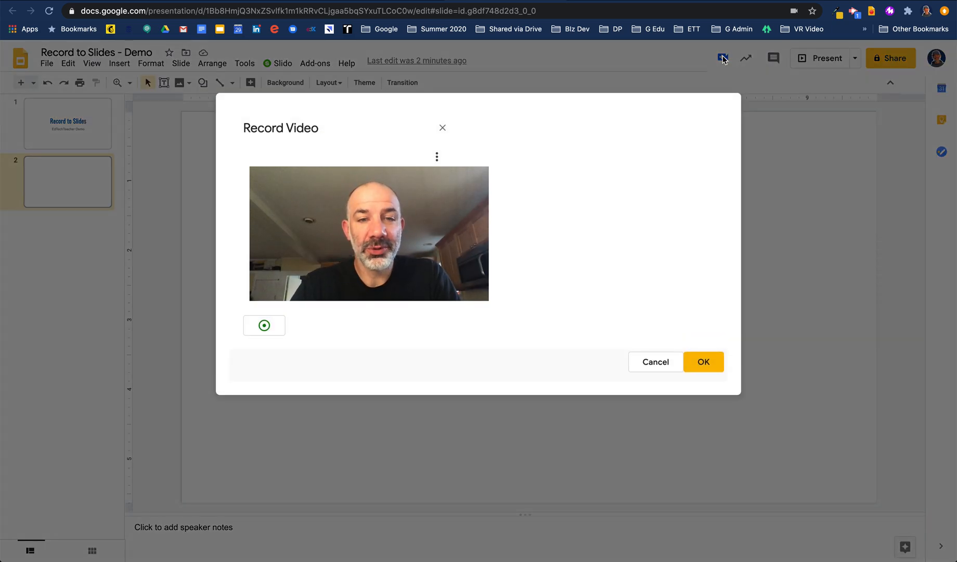
left_click(264, 325)
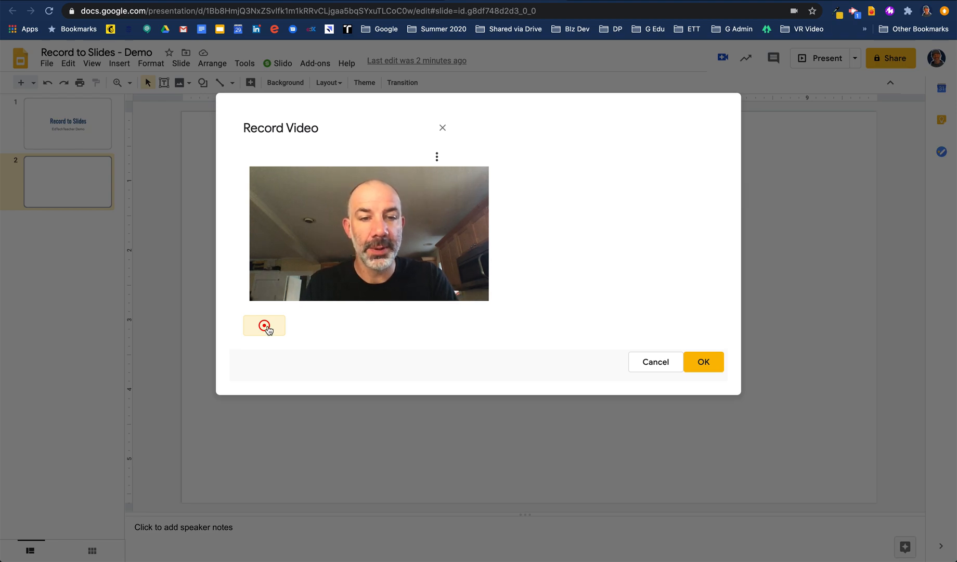
left_click(264, 324)
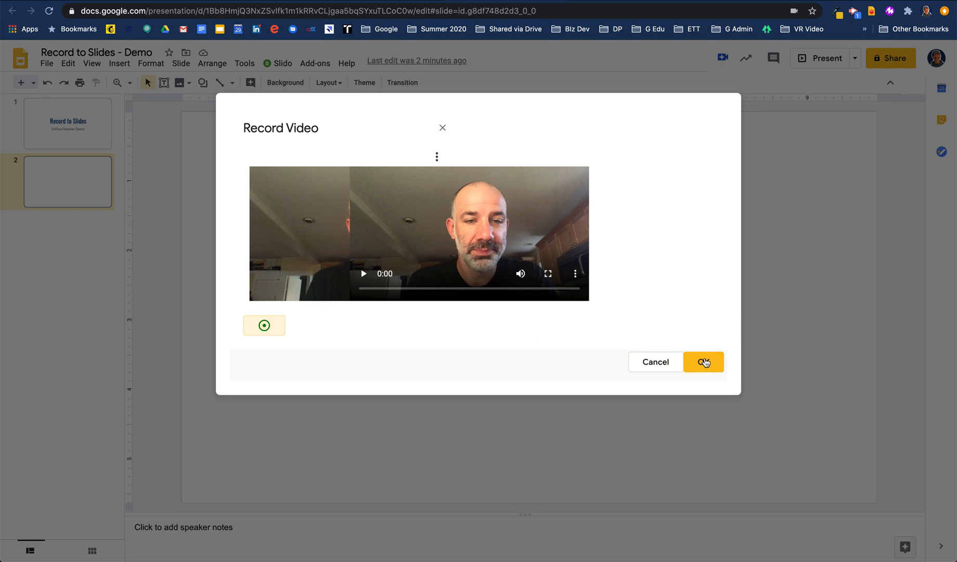
- Insert the webcam clip into slide 2 and drag the player into open space
left_click(703, 362)
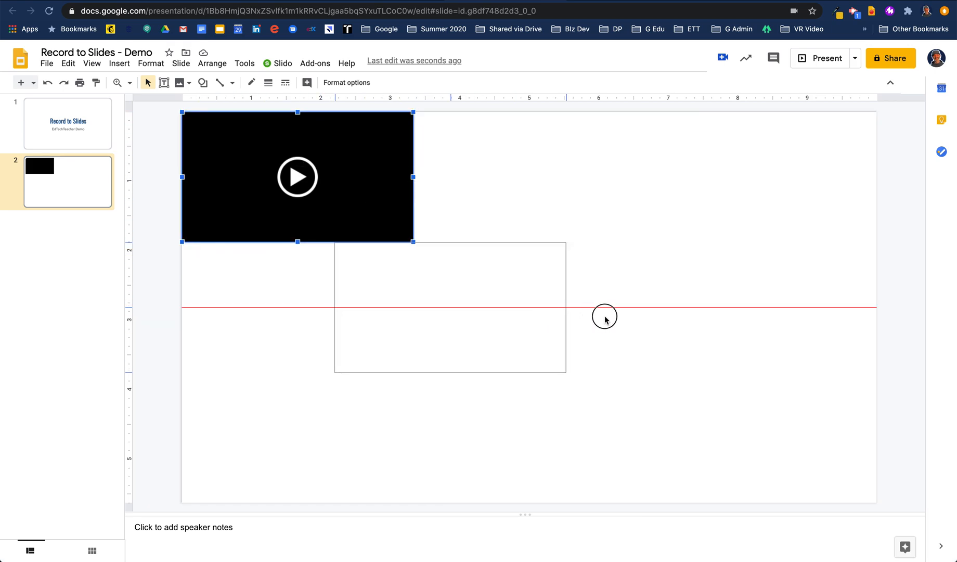
left_click_drag(297, 177, 551, 310)
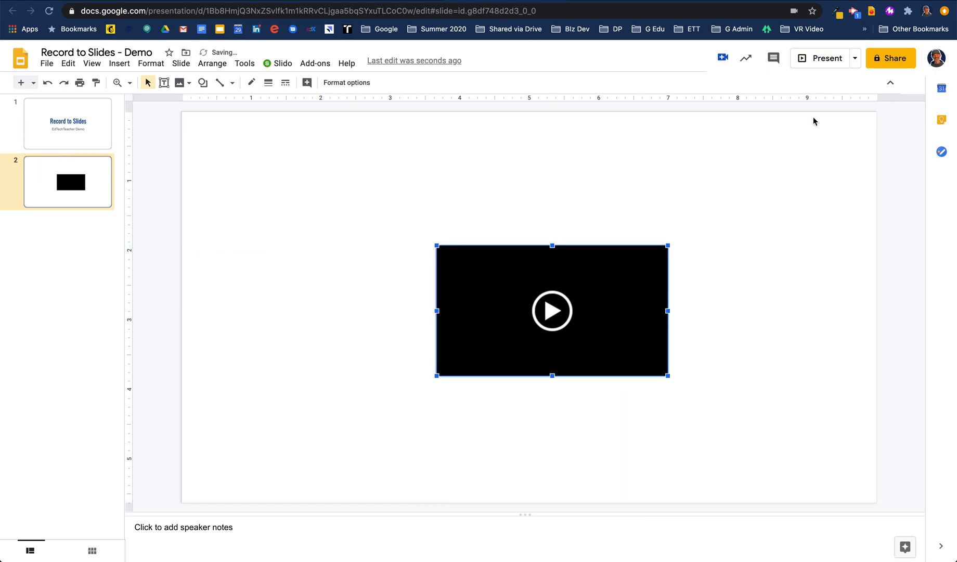
left_click(670, 540)
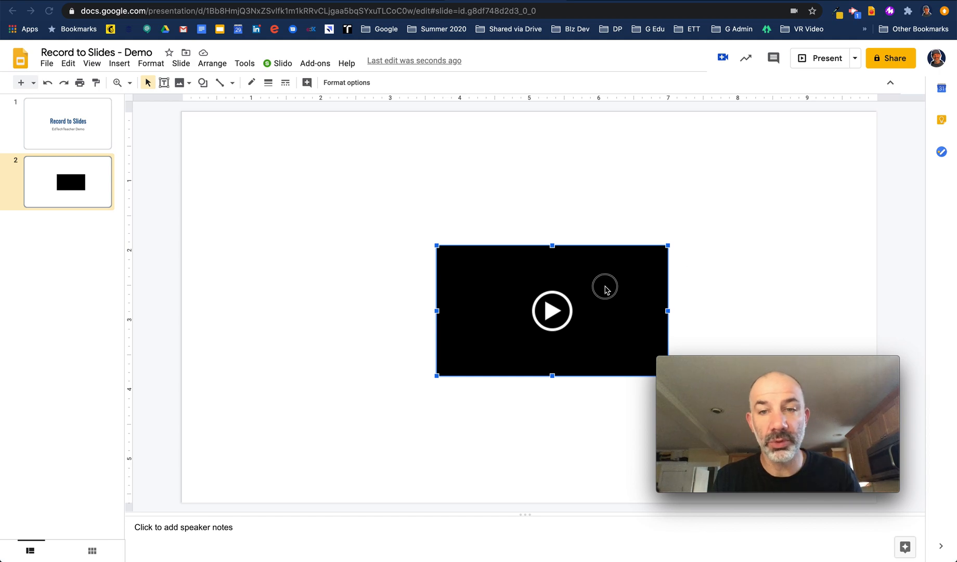
left_click_drag(551, 310, 321, 259)
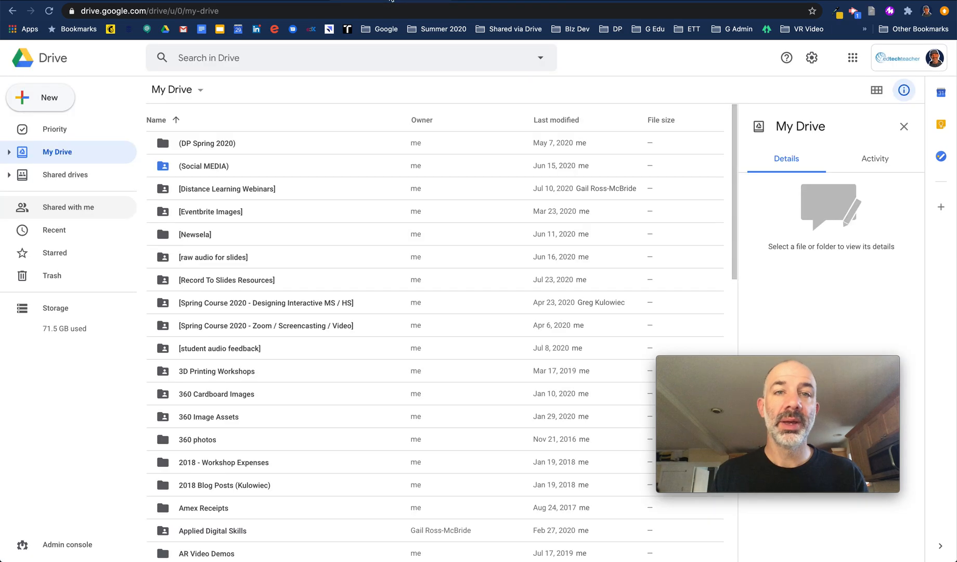
left_click(54, 229)
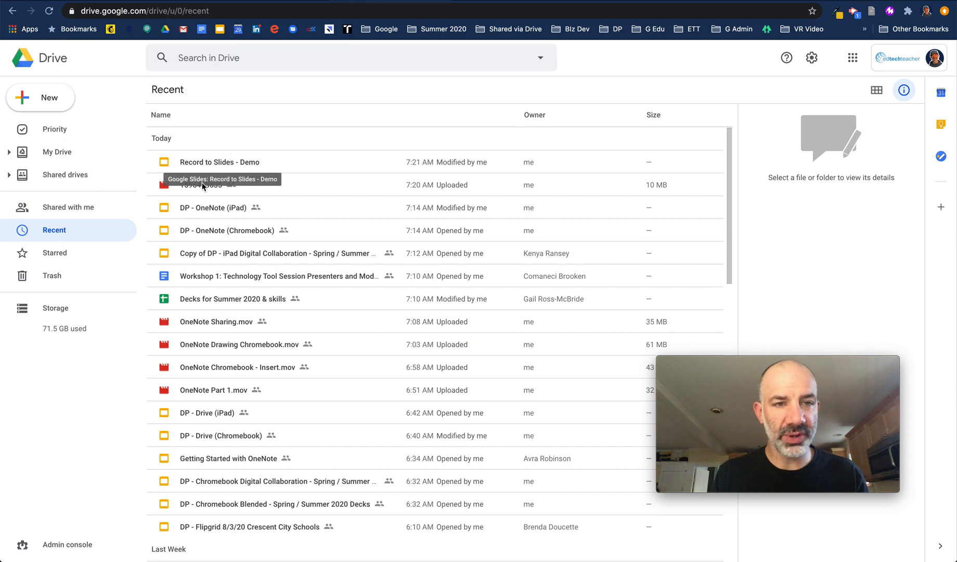
left_click(201, 184)
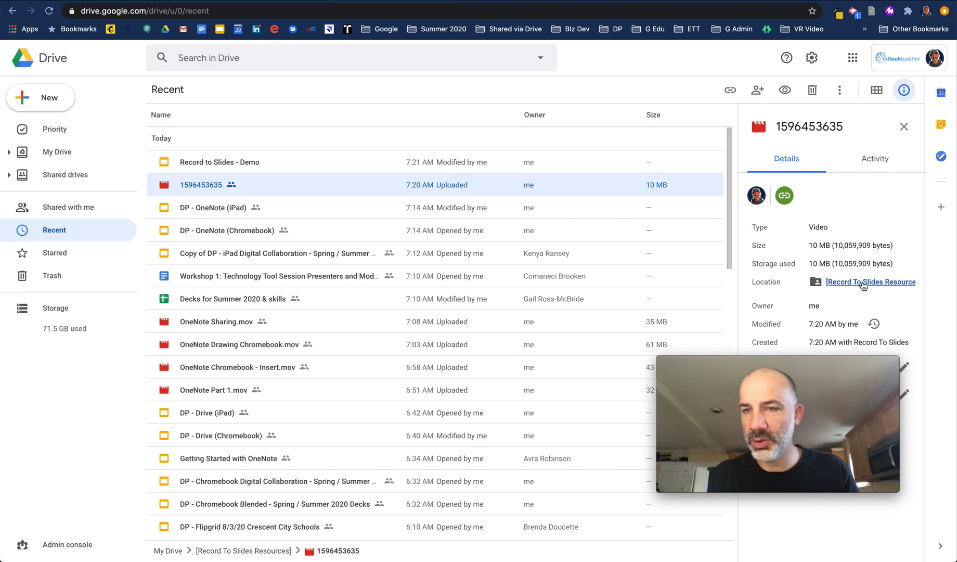
left_click(870, 281)
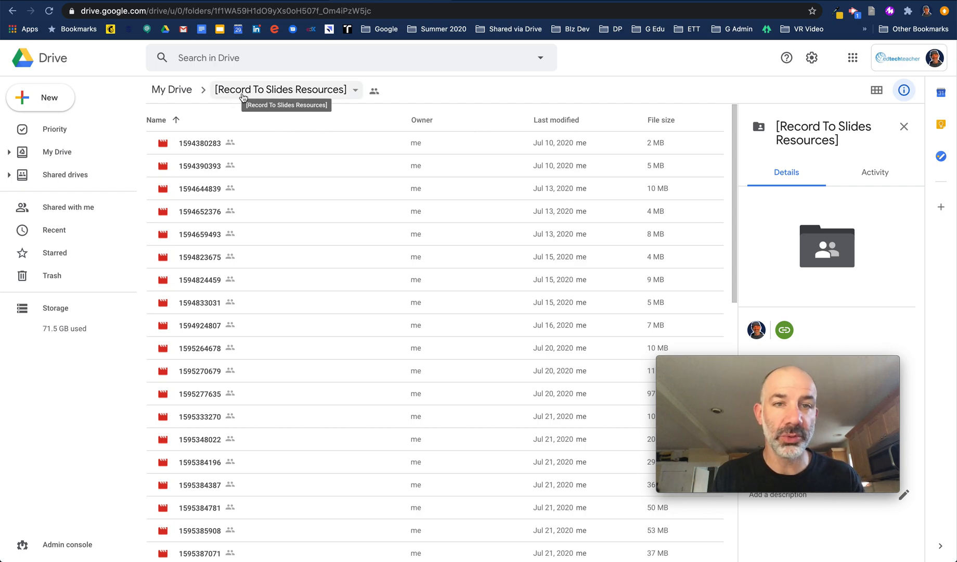
- Share the [Record To Slides Resources] folder as Viewer with anyone who has the link
left_click(354, 91)
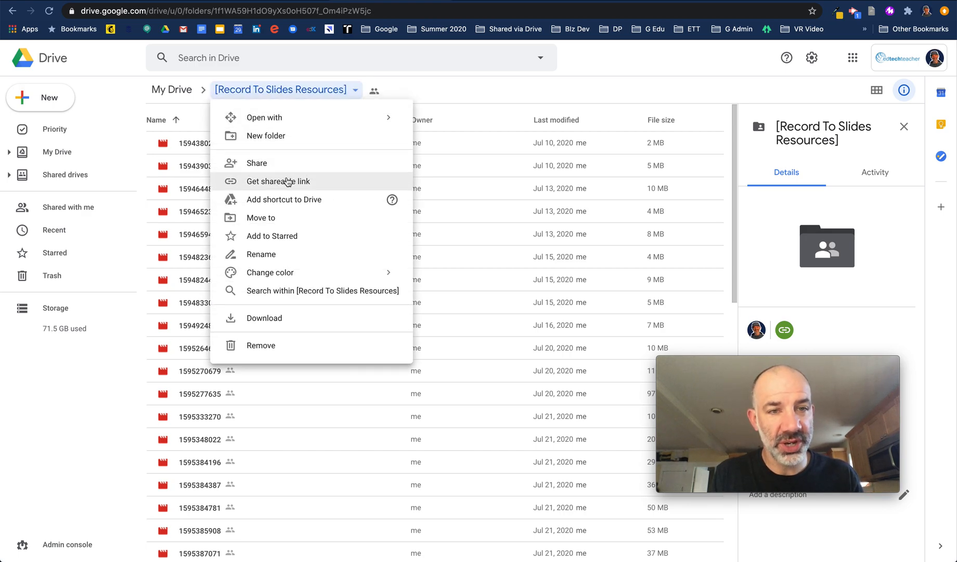
left_click(278, 181)
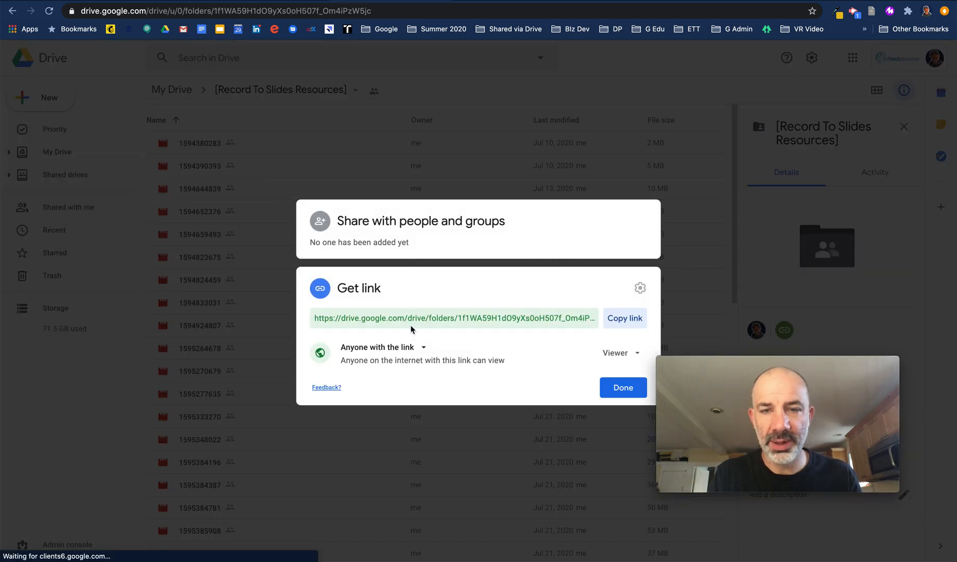
left_click(381, 347)
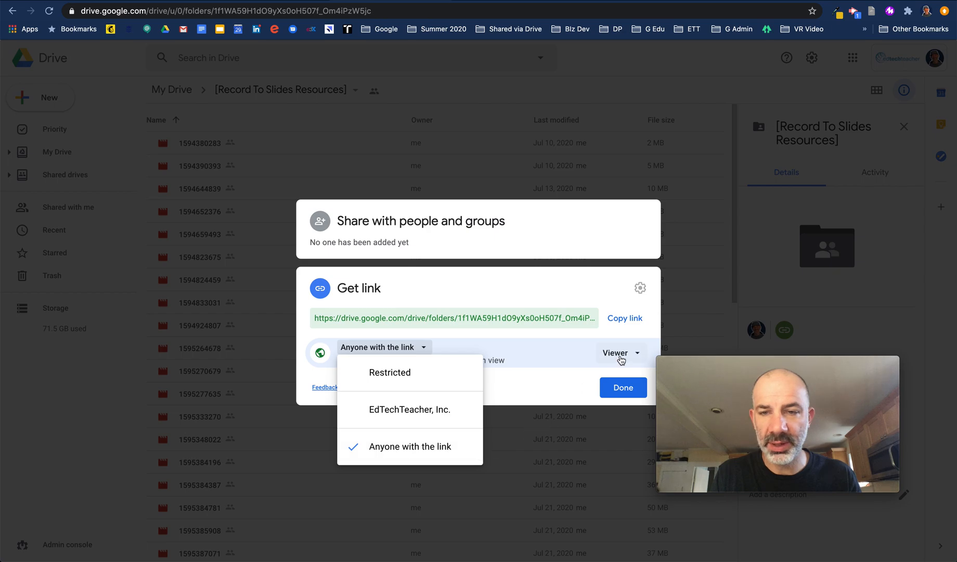
left_click(623, 387)
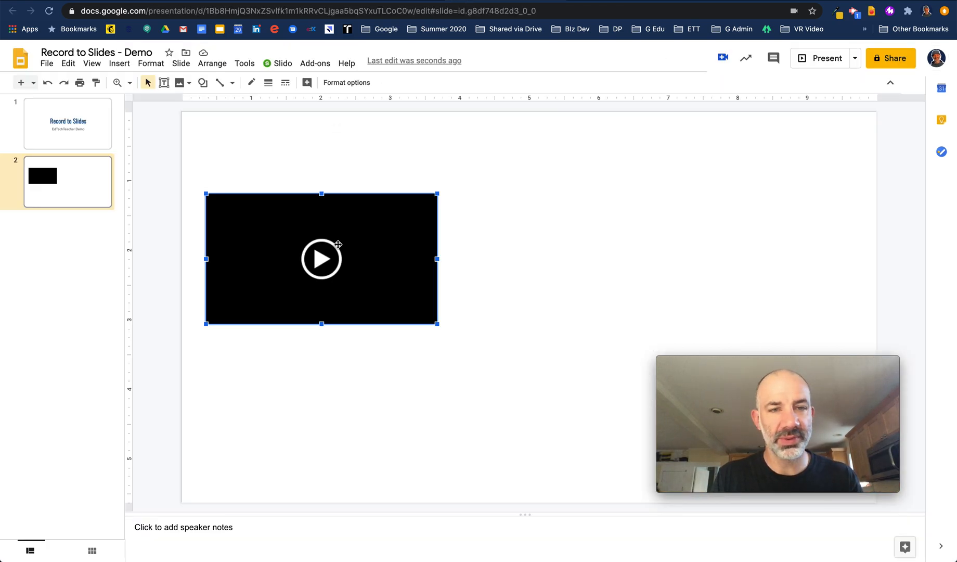
- Play slide 2's webcam video and pause it at 0:02
left_click(321, 258)
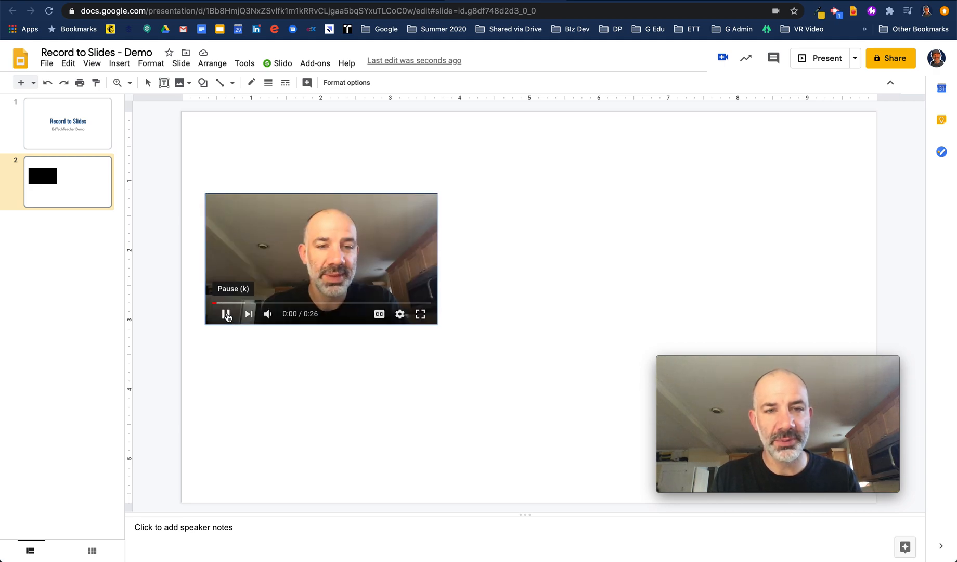
left_click(226, 313)
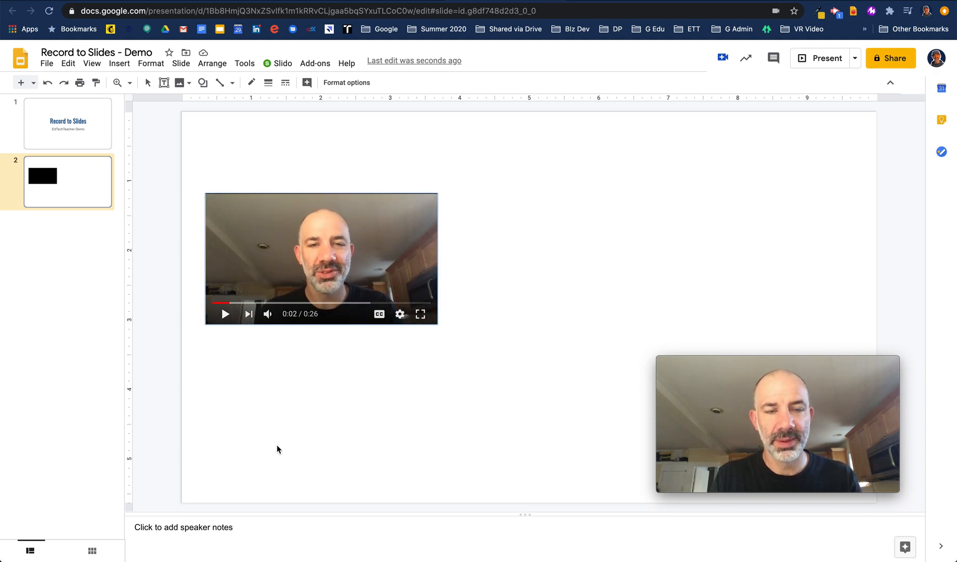